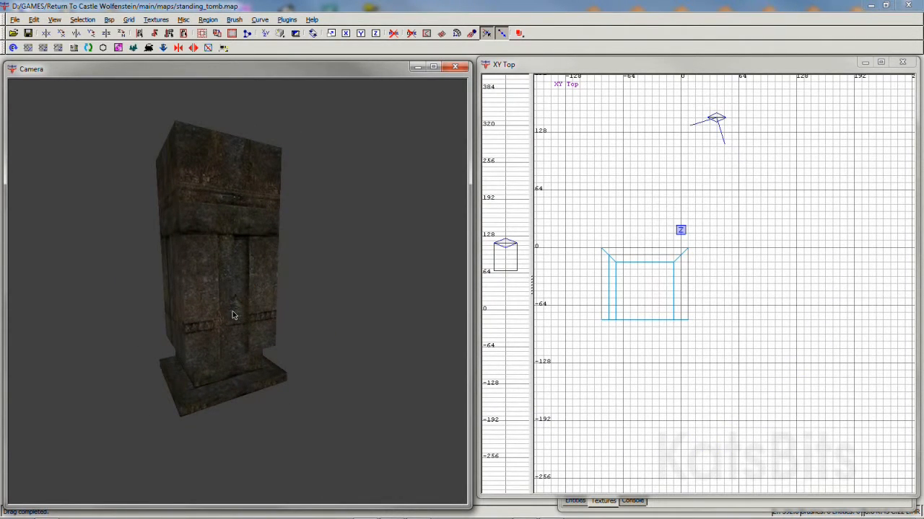
Place a point entity beside the tomb and draw a brush hollowed into a caulk room around both
click(632, 283)
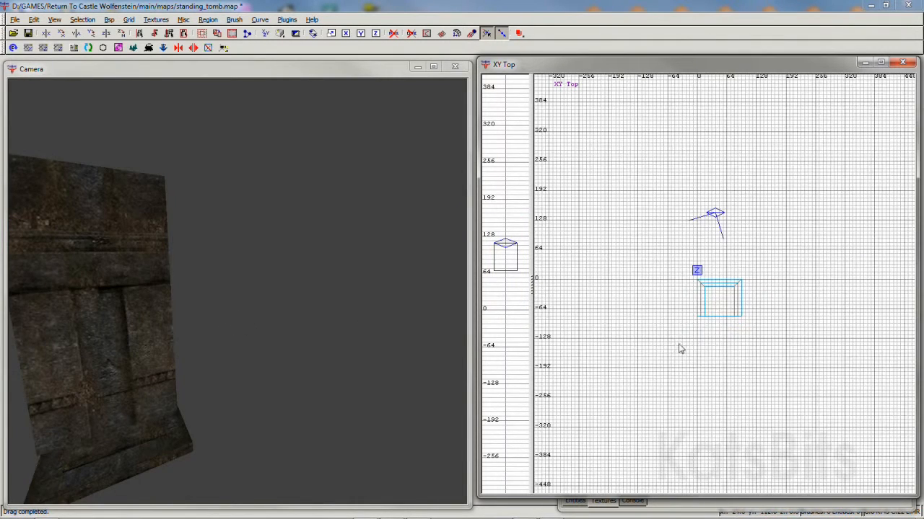
right_click(681, 348)
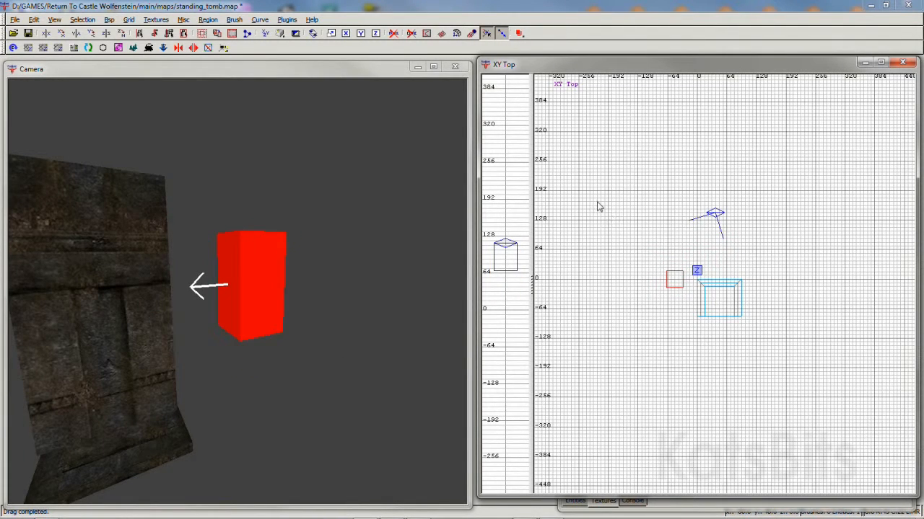
drag(580, 190, 817, 369)
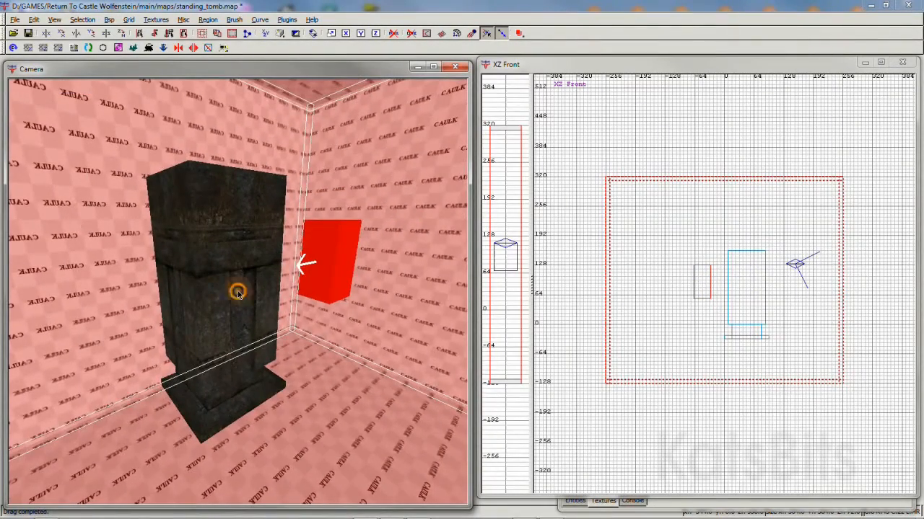
Save the standing_tomb map and launch the Q3Map2 (single) BSP -meta compile
click(10, 20)
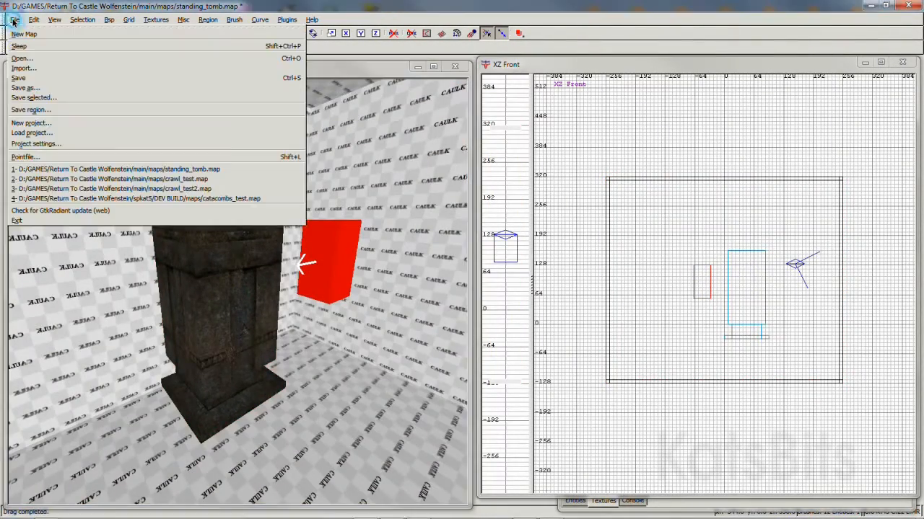
click(19, 78)
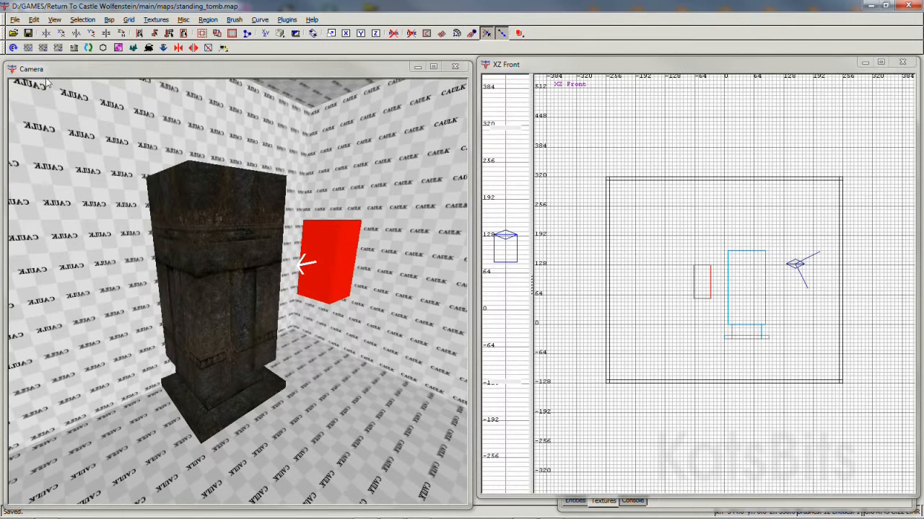
click(109, 21)
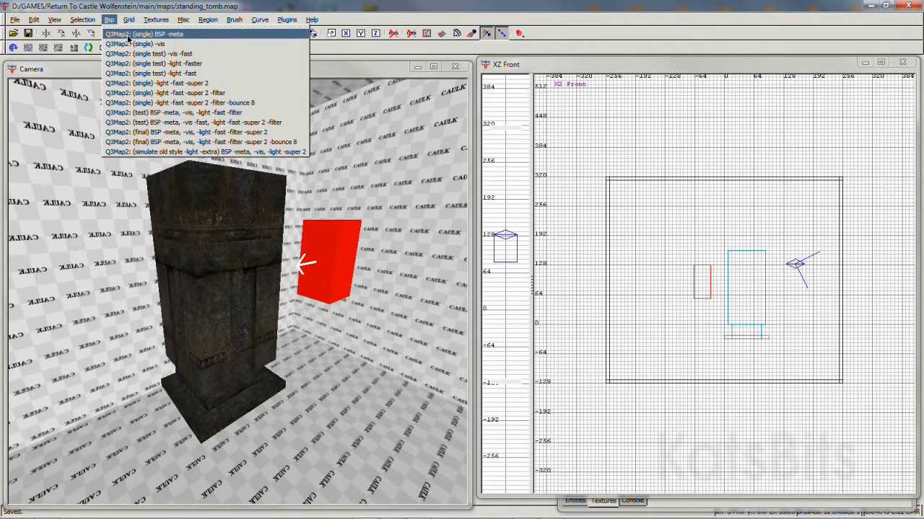
click(151, 35)
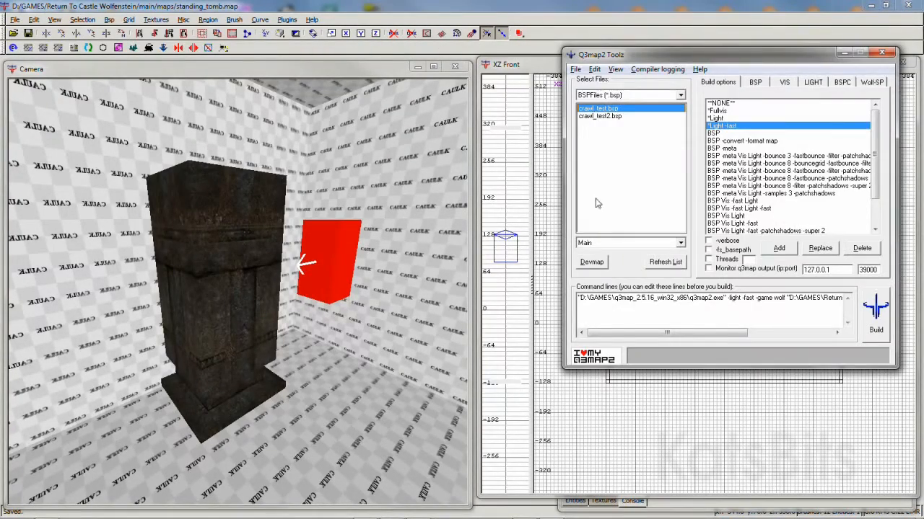
Select standing_tomb.bsp, enable -convert with ase, and run the BSP conversion
click(665, 262)
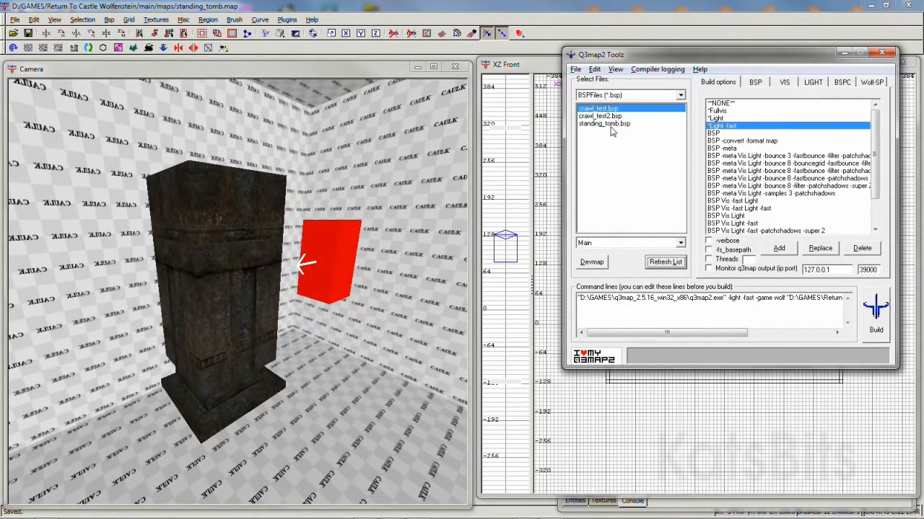
click(605, 124)
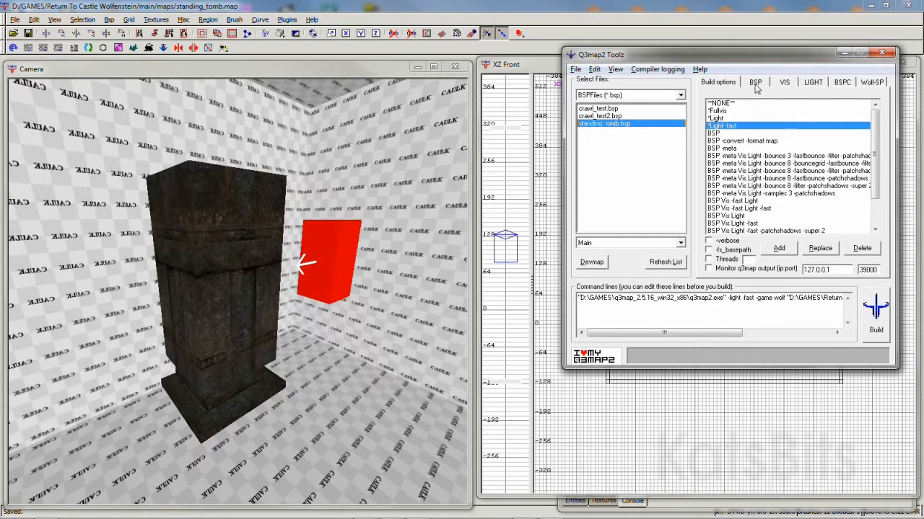
click(759, 81)
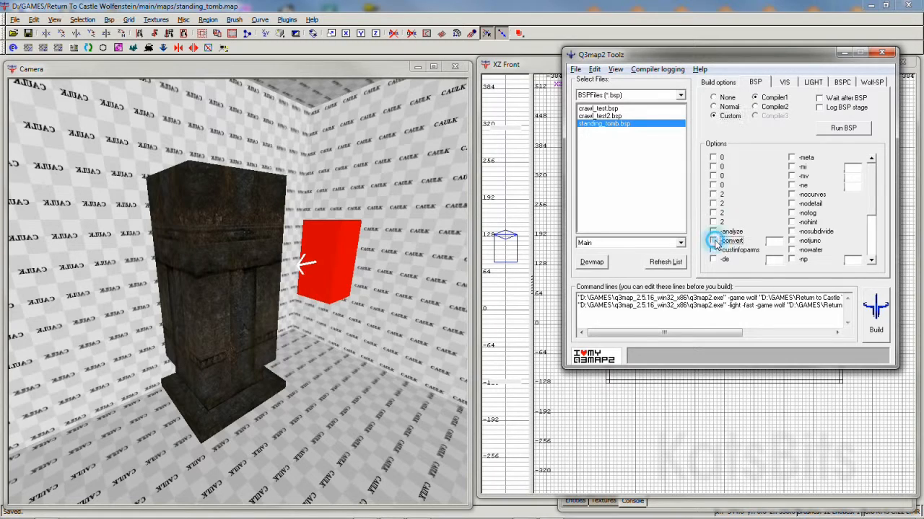
click(713, 241)
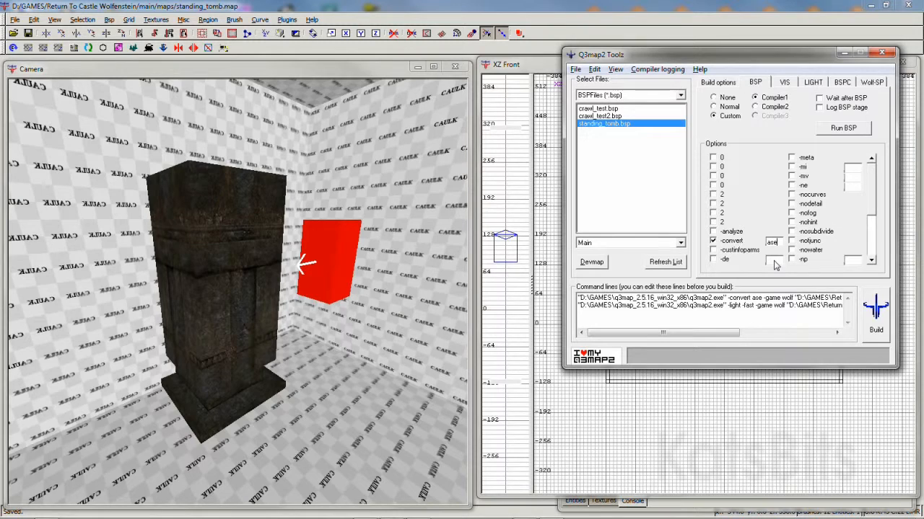
click(841, 127)
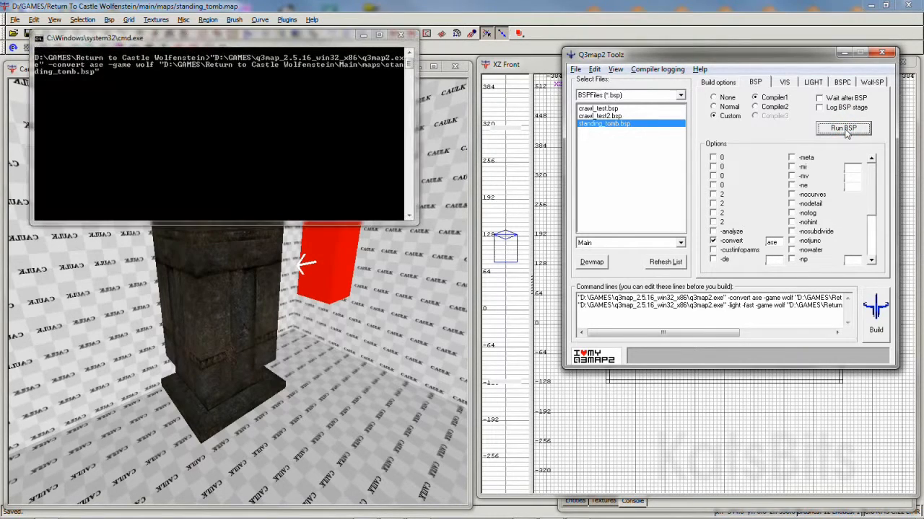
click(839, 127)
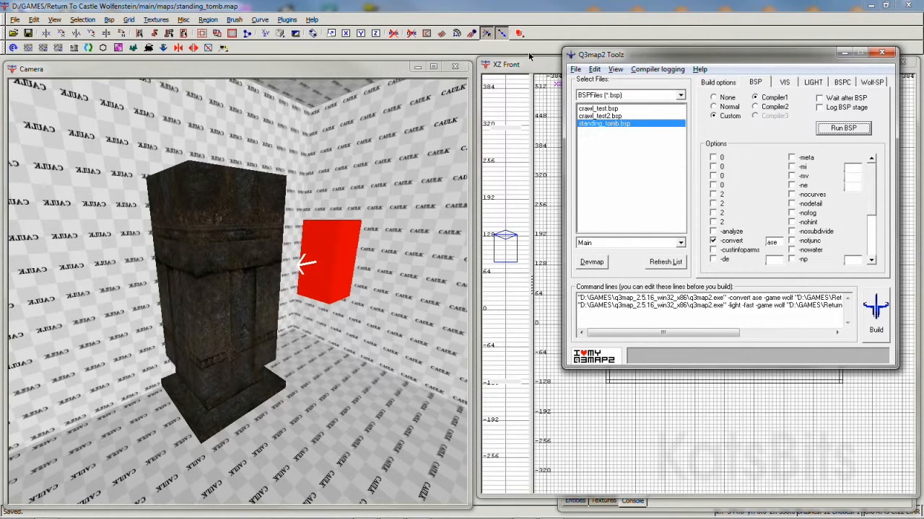
Add a misc_model entity in the editor and load standing_tomb.ase into it
click(901, 61)
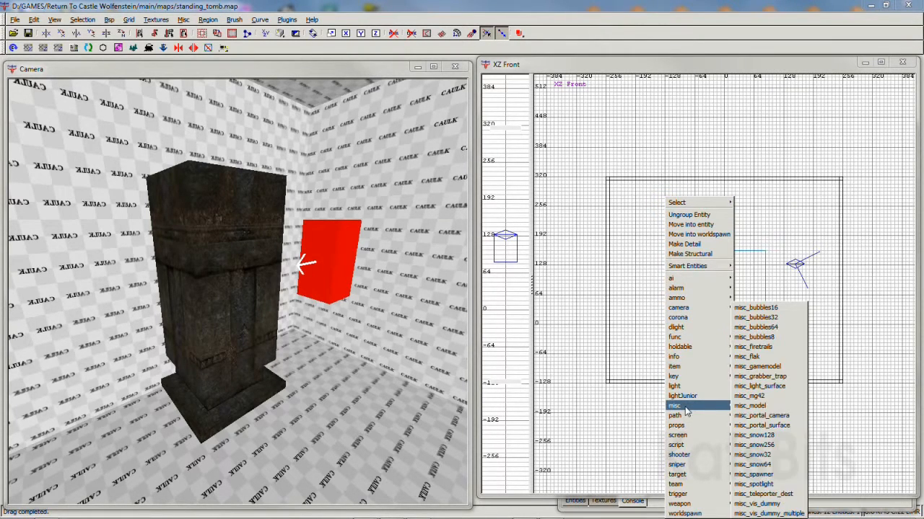
click(756, 405)
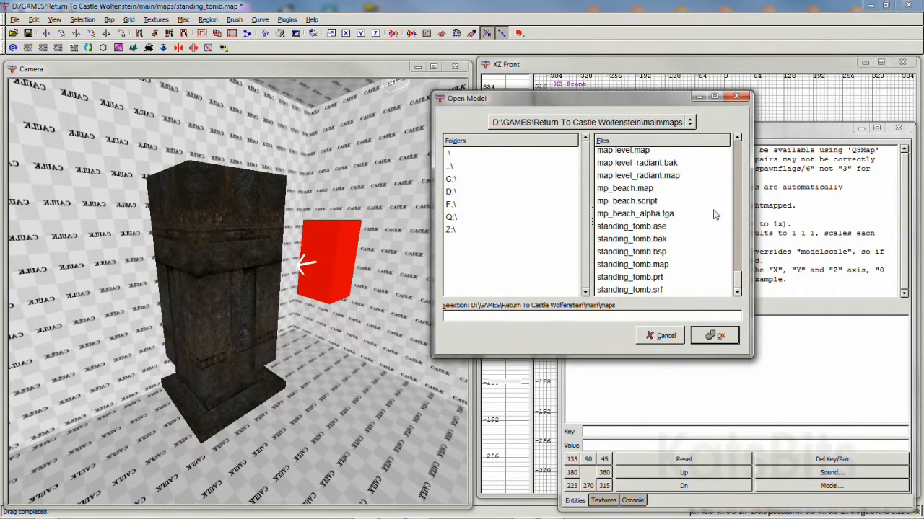
click(632, 225)
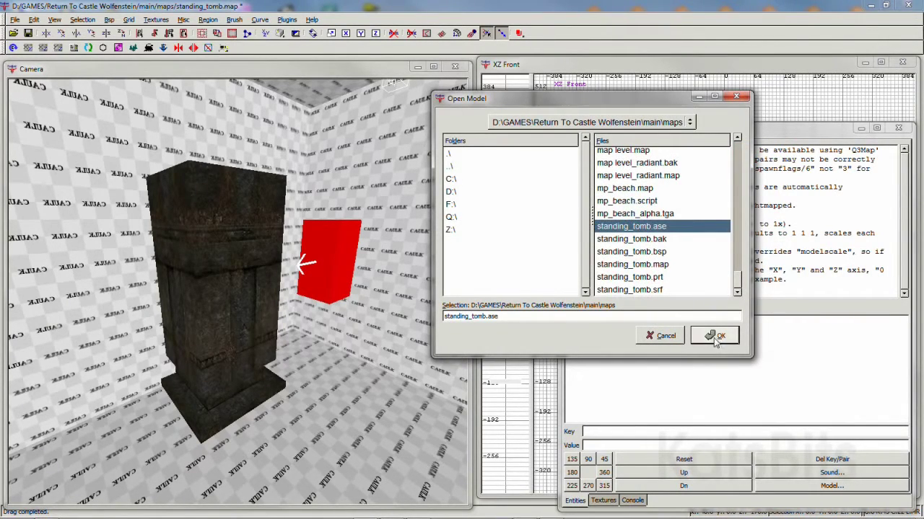
click(713, 335)
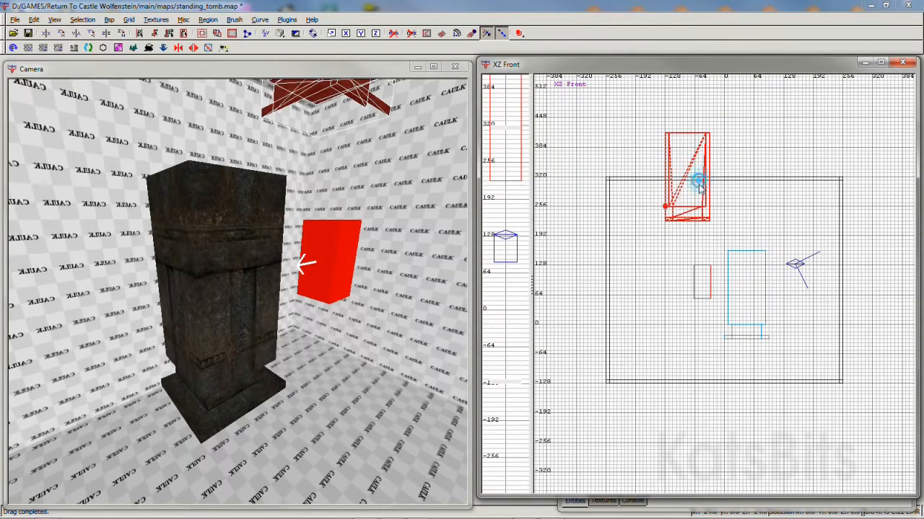